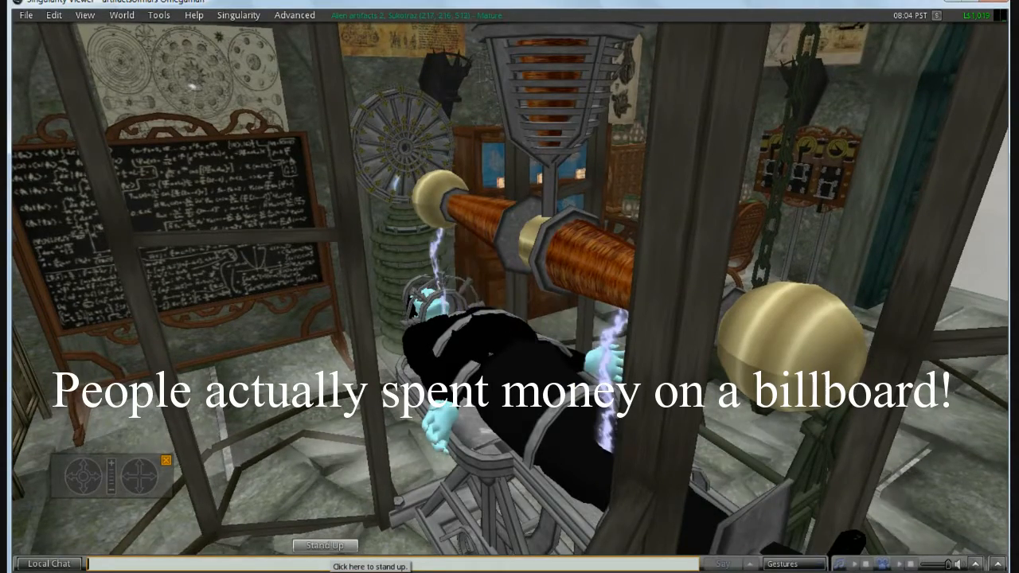
# - Scroll the 'Flat Earth Billboard Campaign Spreads to Oklahoma' article down to its source credit
pyautogui.click(328, 544)
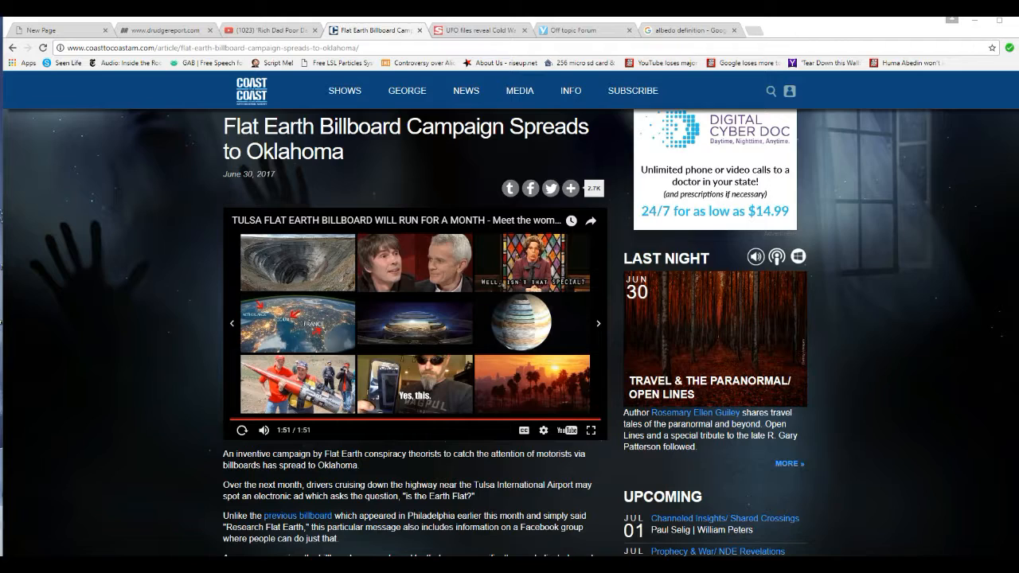
pyautogui.scroll(-3)
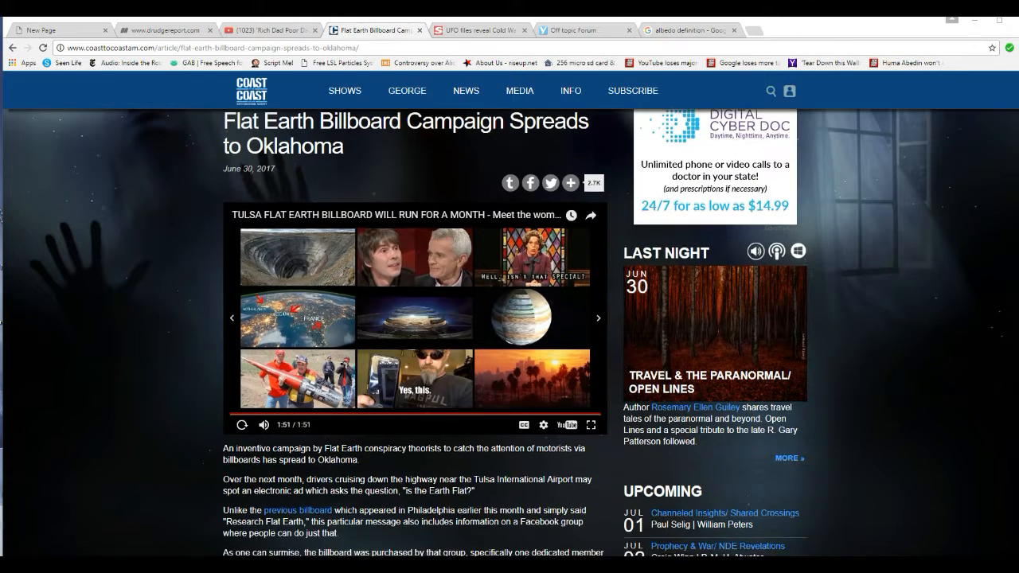
pyautogui.scroll(-3)
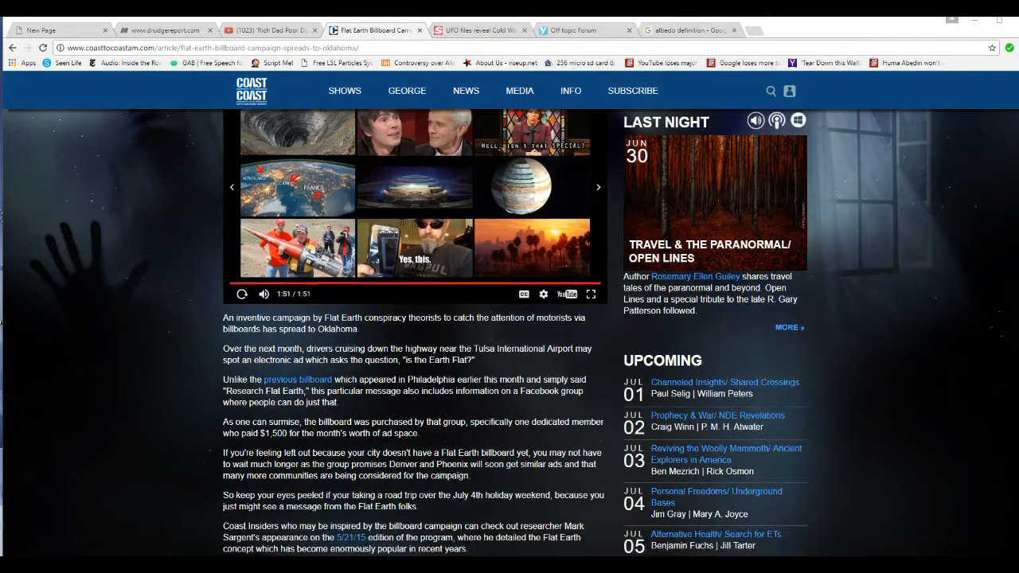
pyautogui.scroll(-3)
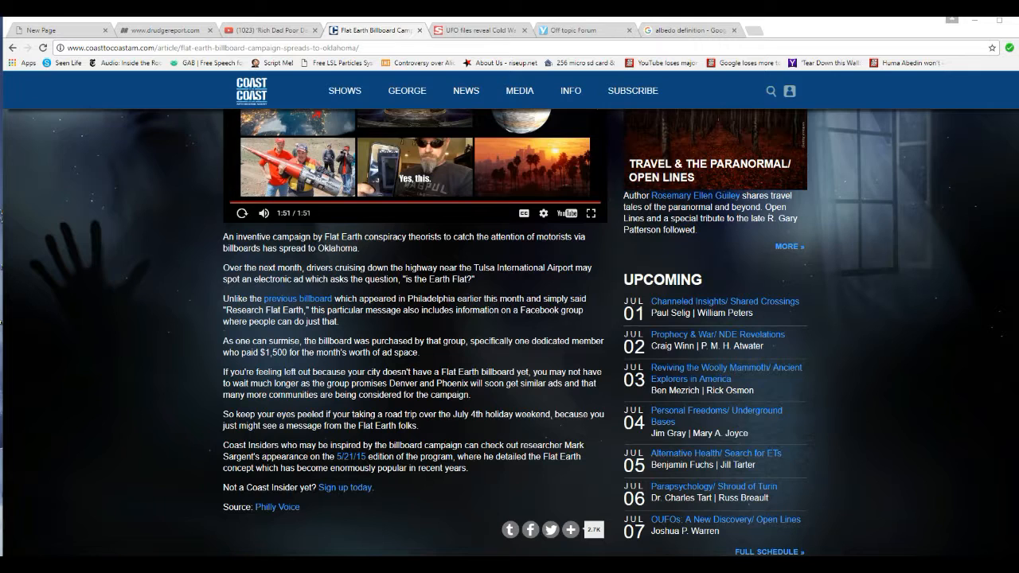